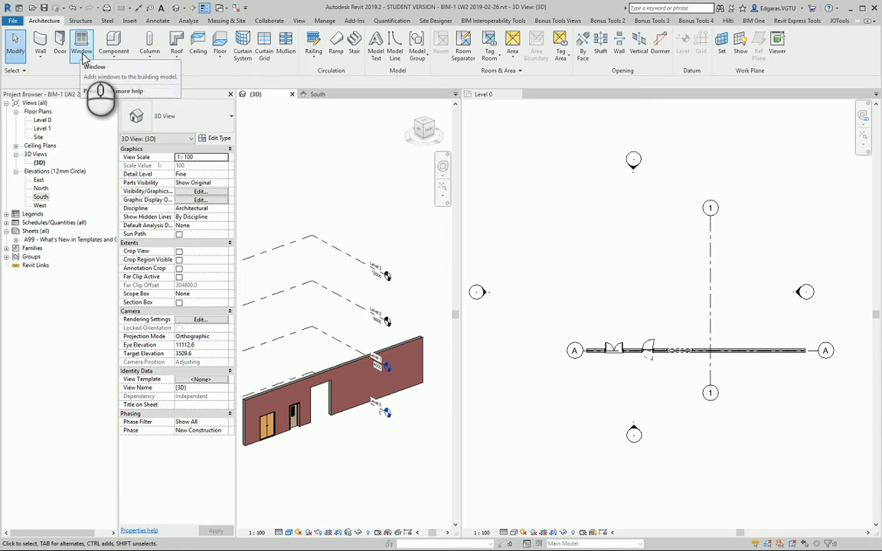
- Start the Window tool and show the window type list in the Type Selector
click(81, 43)
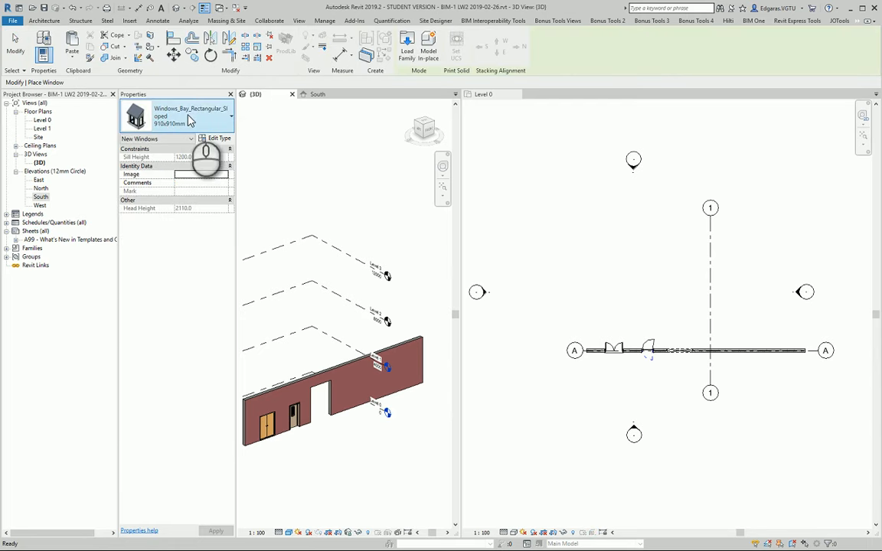
click(230, 138)
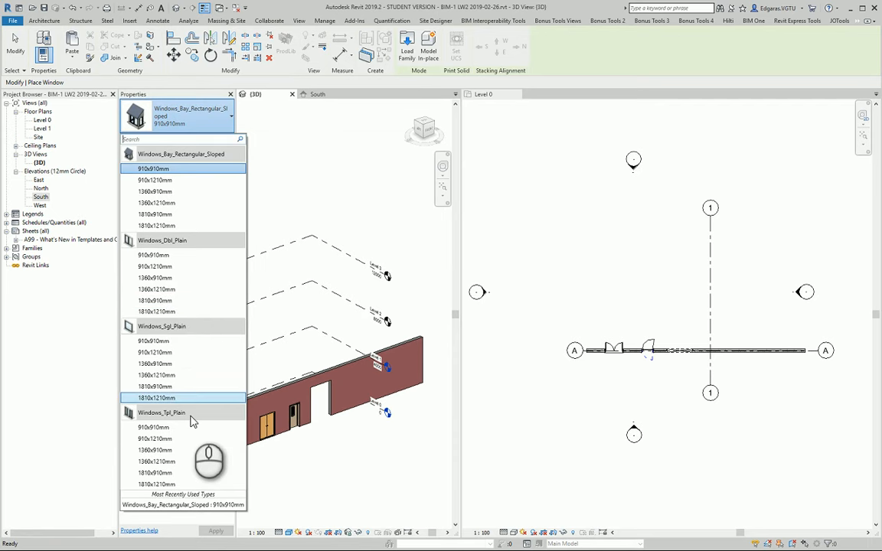
mouse_move(189, 397)
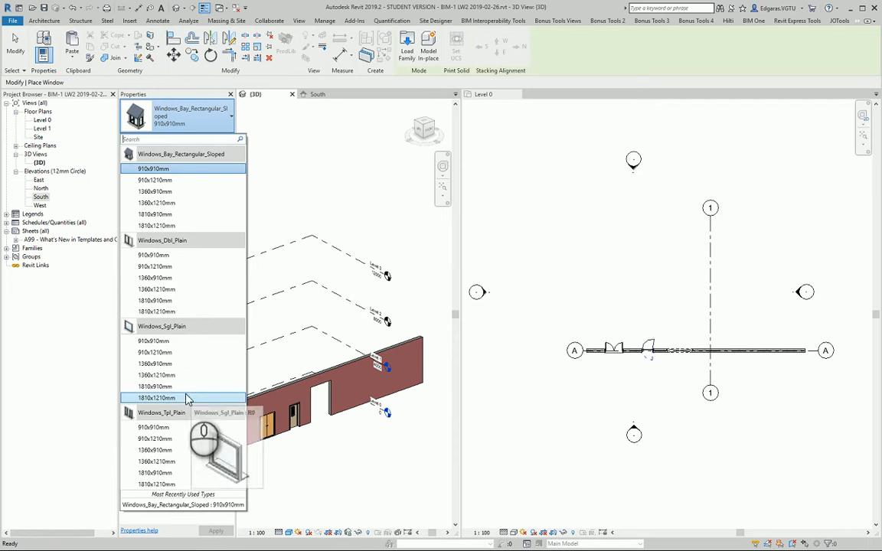
- Choose a Windows_Sgl_Plain size to place, then select a Windows_Bay_Rectangular_Sloped size
click(156, 397)
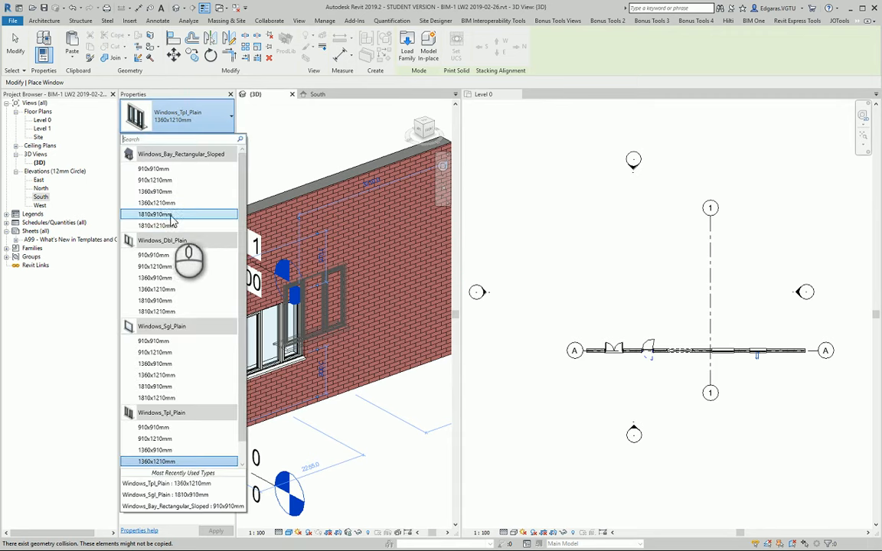
click(156, 214)
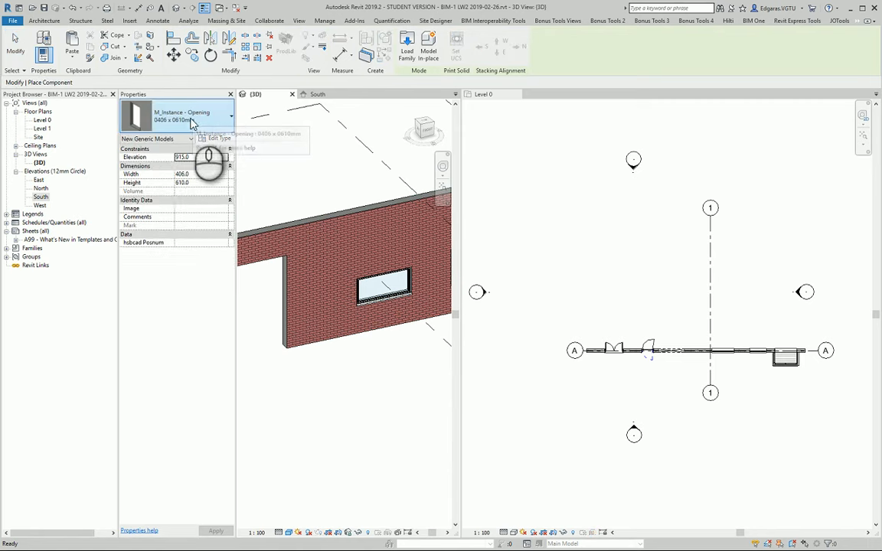
mouse_move(322, 291)
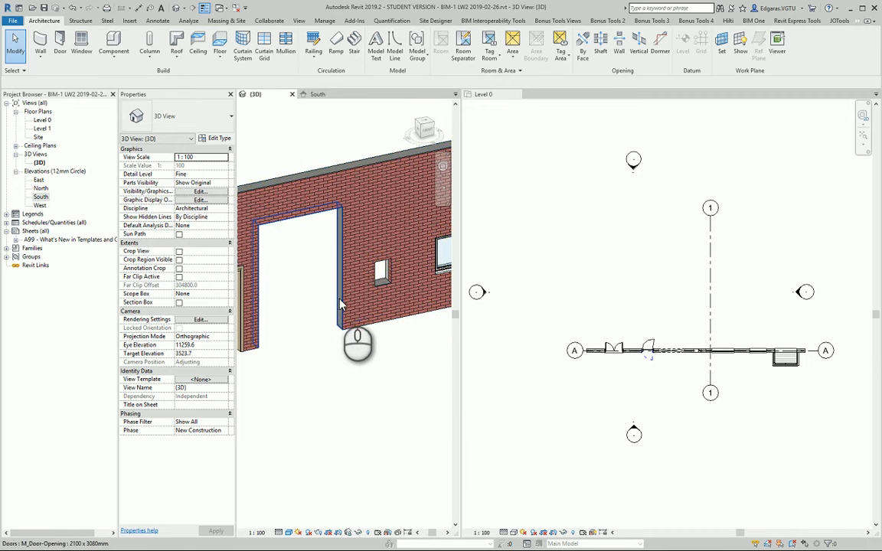
- Change the large door opening to a different M_Door-Opening size
click(345, 290)
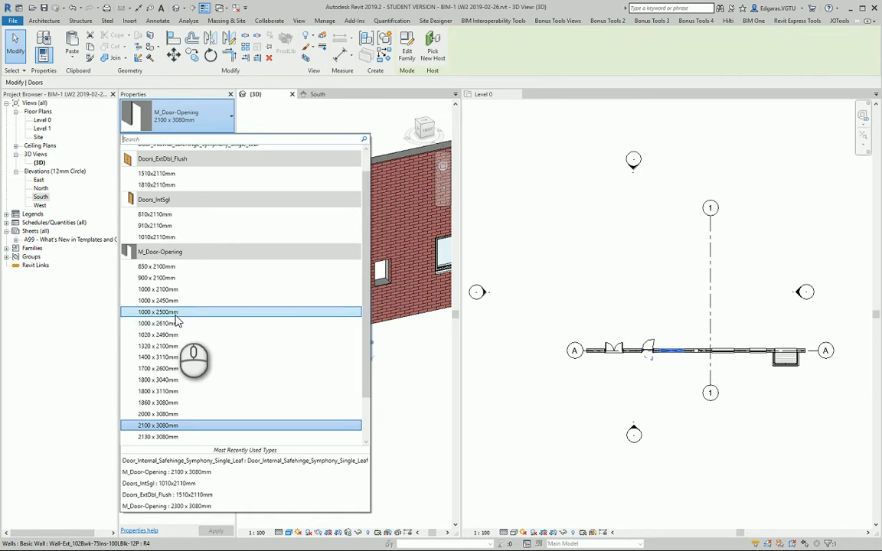
click(157, 312)
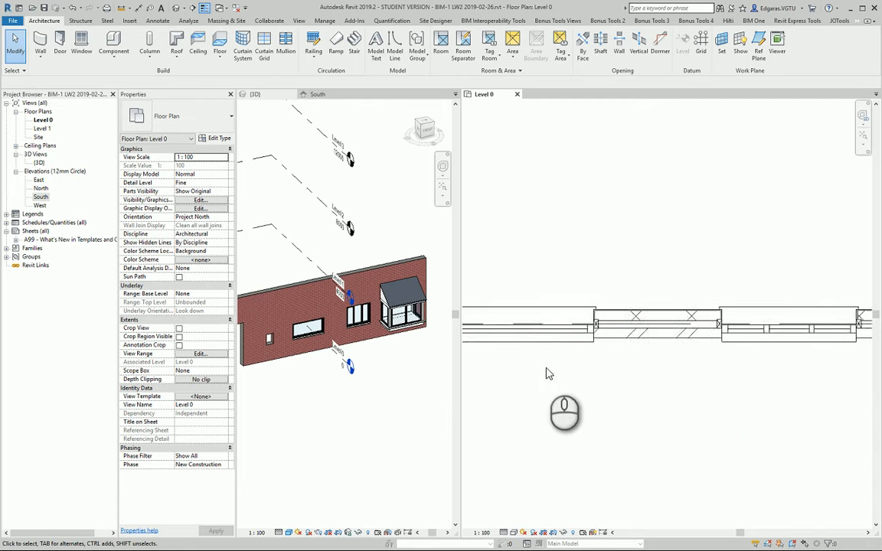
- Space the 1360x1210mm Windows_Tpl_Plain window 1000 mm from its neighbours on Level 0
click(585, 344)
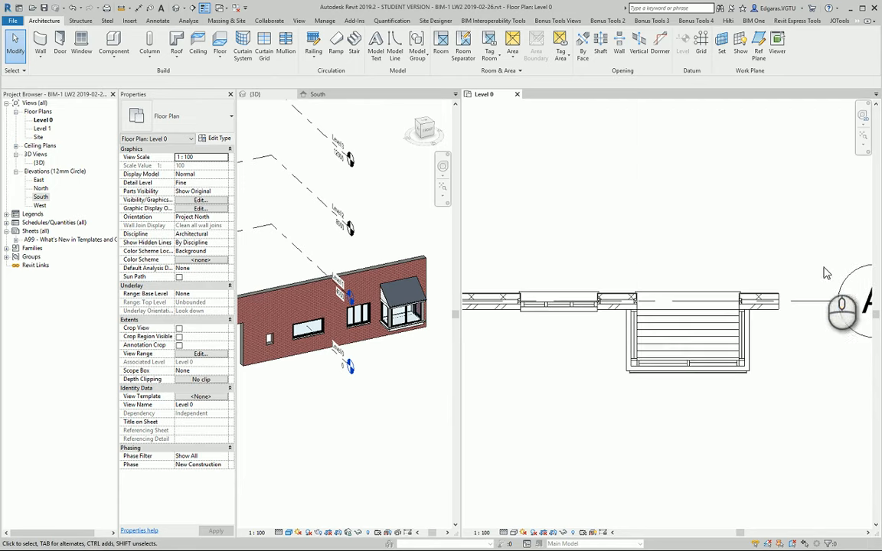
click(681, 289)
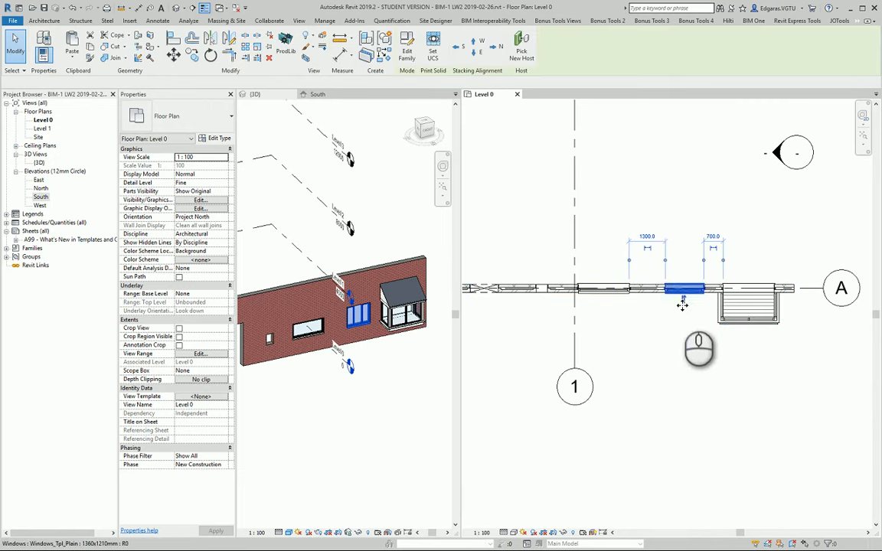
click(668, 286)
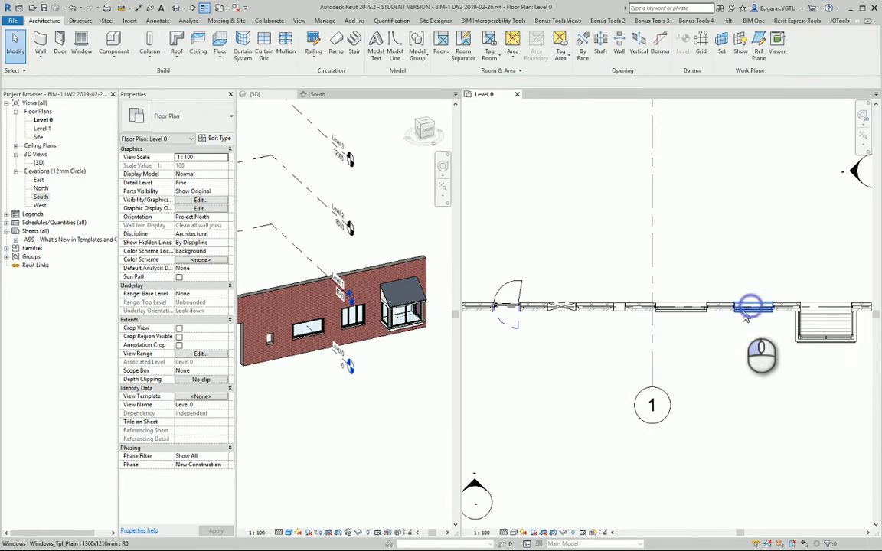
click(750, 306)
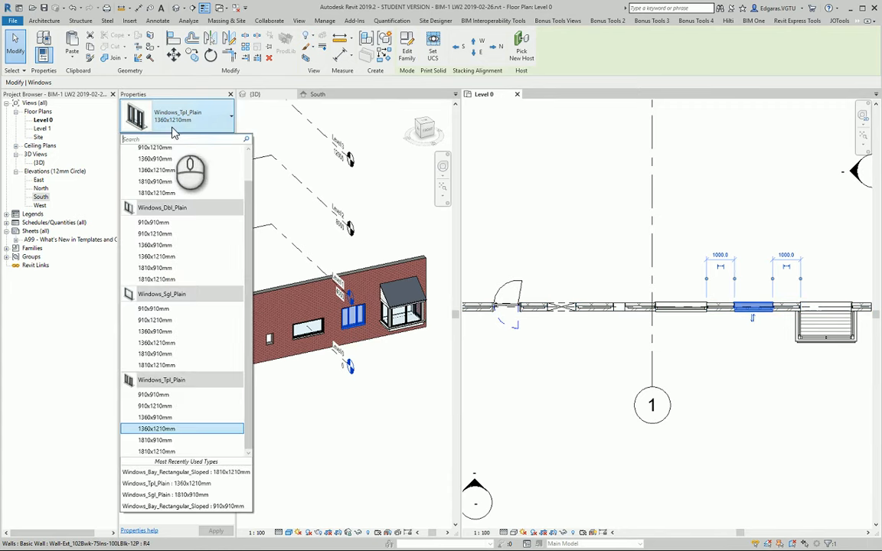
click(156, 428)
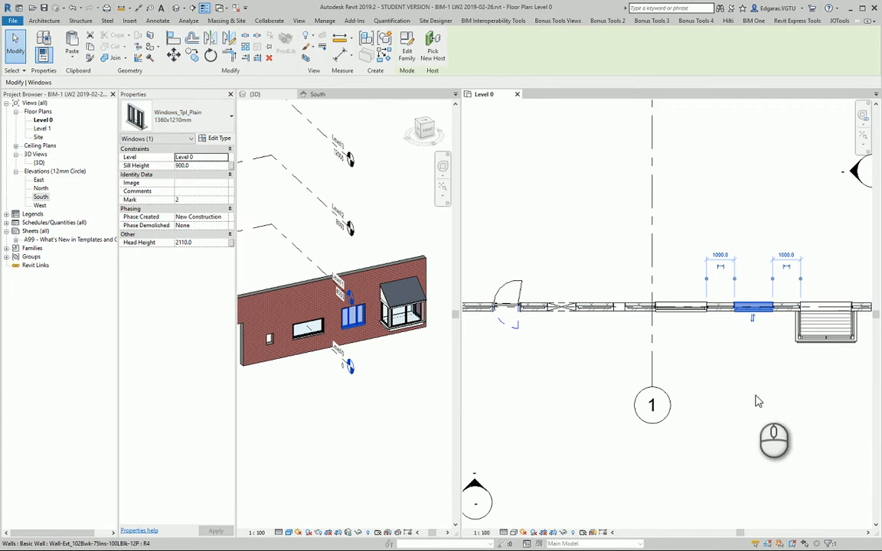
click(738, 390)
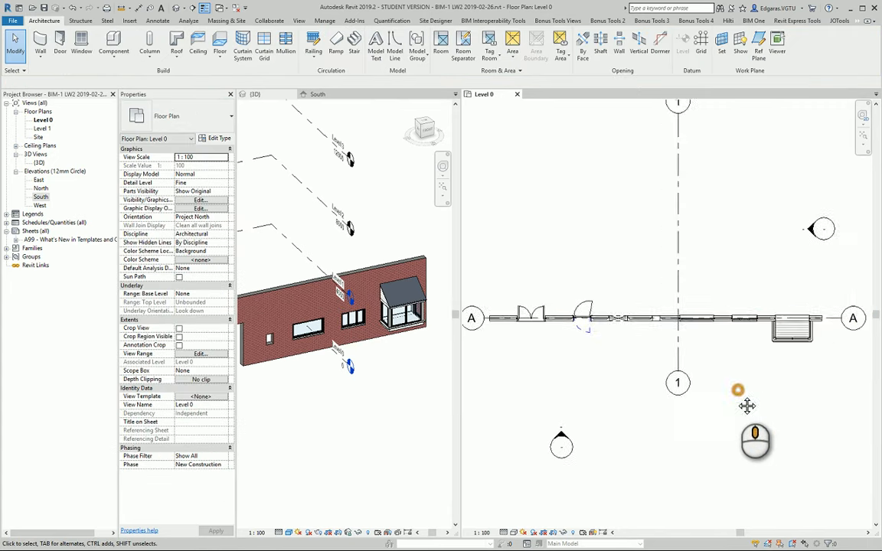